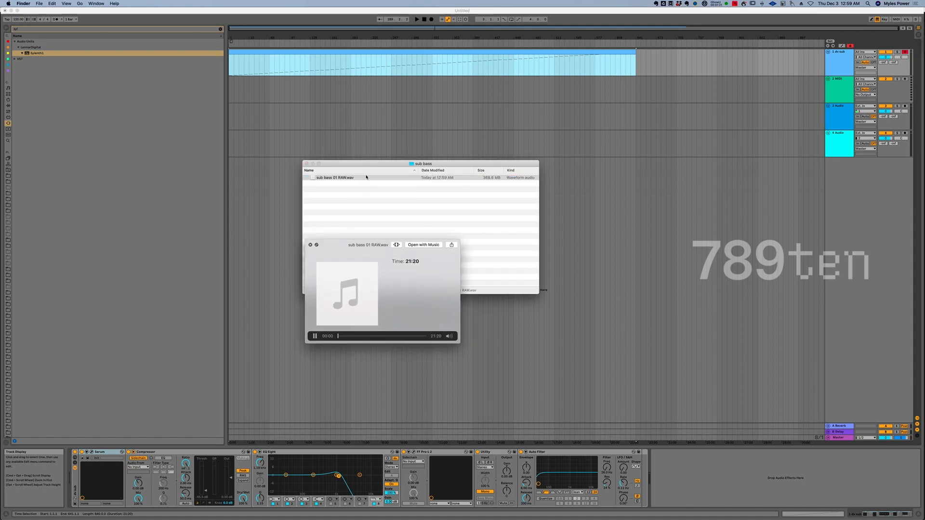
# Close the Quick Look preview of the 21:20 sub bass 01 RAW.wav recording.
pyautogui.click(334, 178)
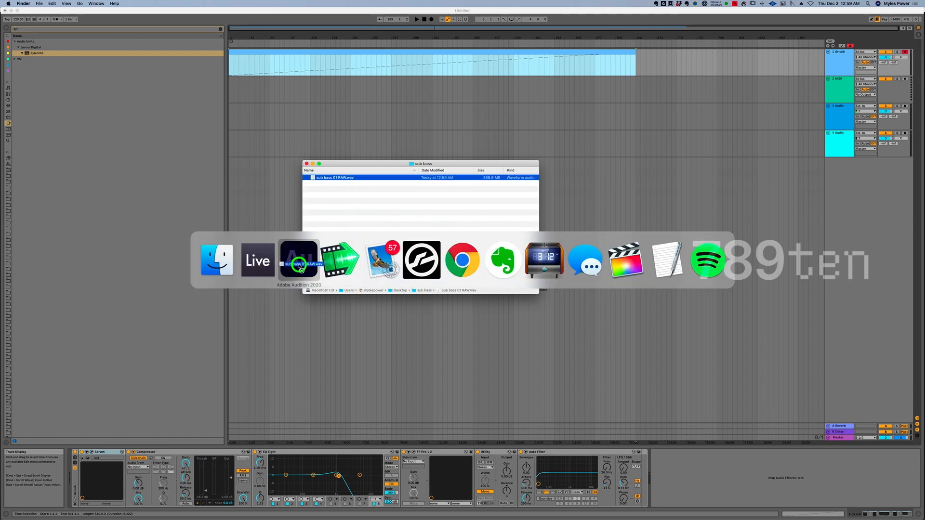
# Bring Audition forward and load sub bass 01 RAW.wav into the Waveform Editor.
pyautogui.click(299, 259)
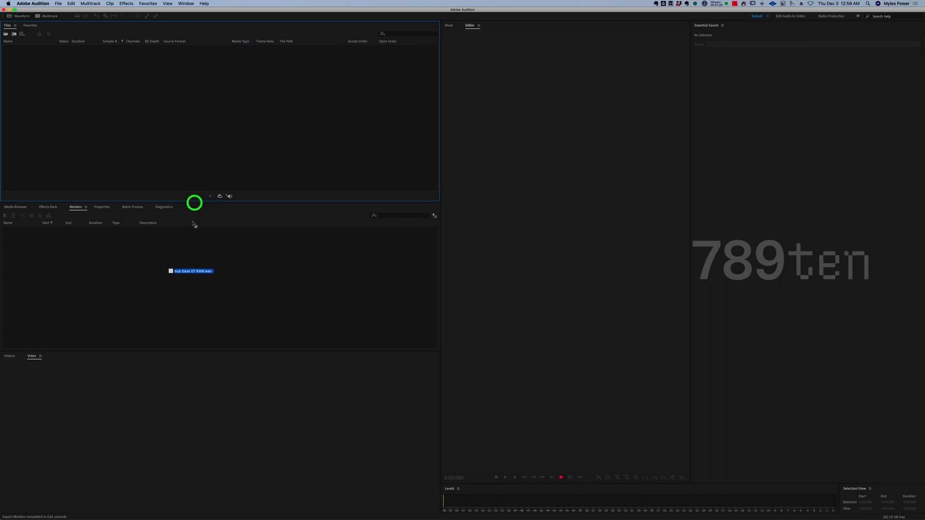
pyautogui.doubleClick(197, 47)
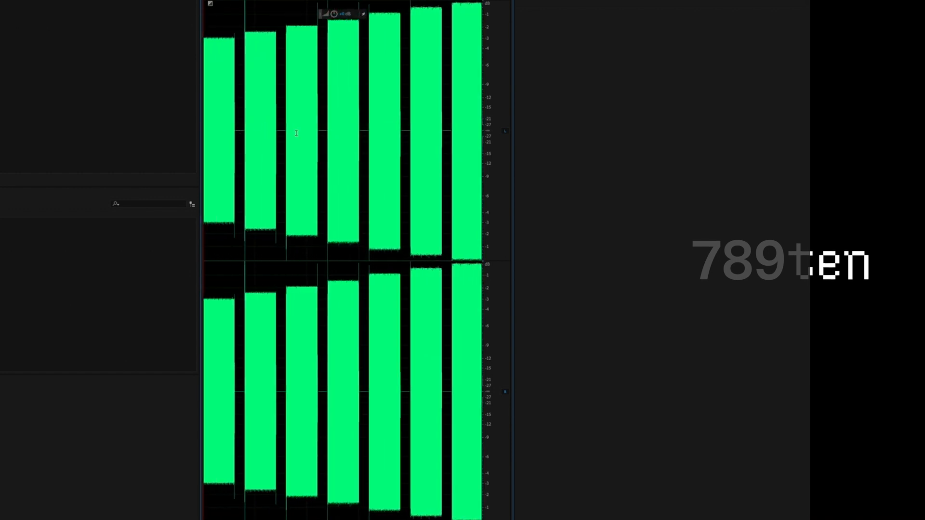
# In Diagnostics, choose the Mark Audio effect with the Mark Non-Silent Areas preset.
pyautogui.click(411, 139)
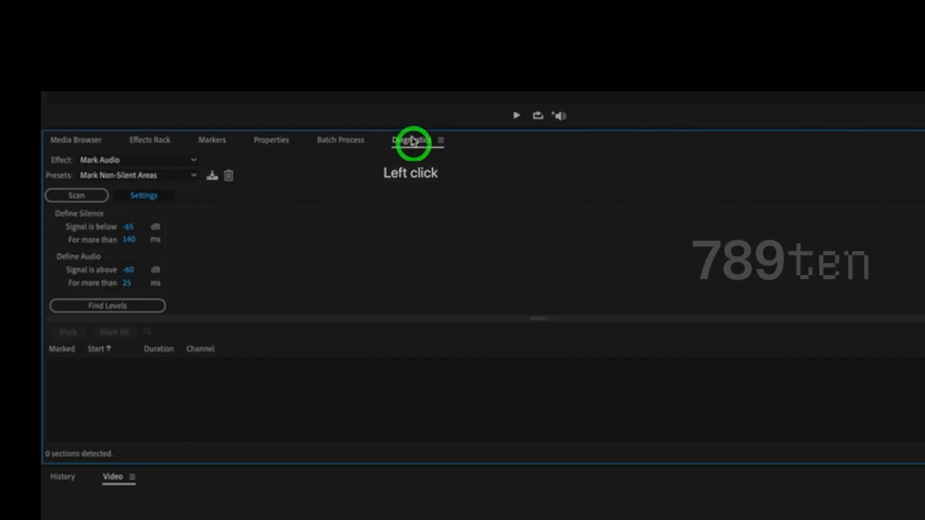
pyautogui.click(138, 160)
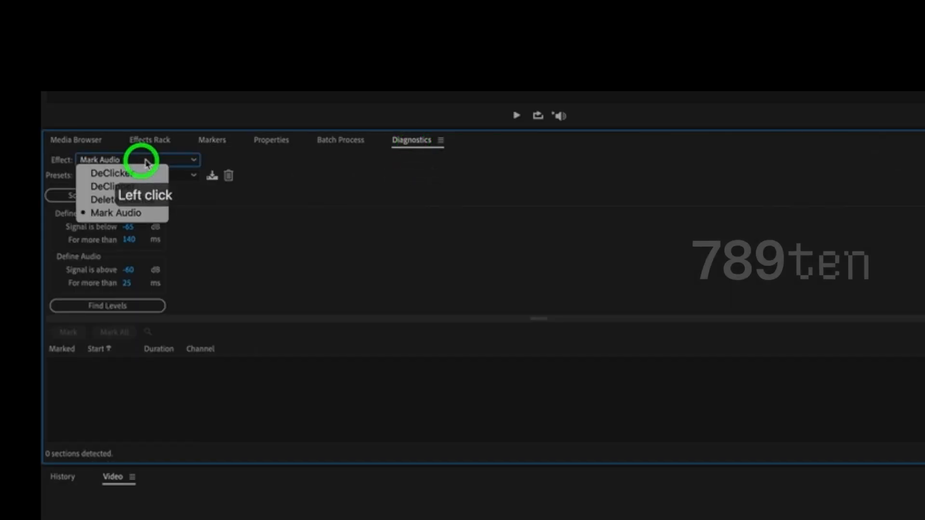
pyautogui.click(136, 175)
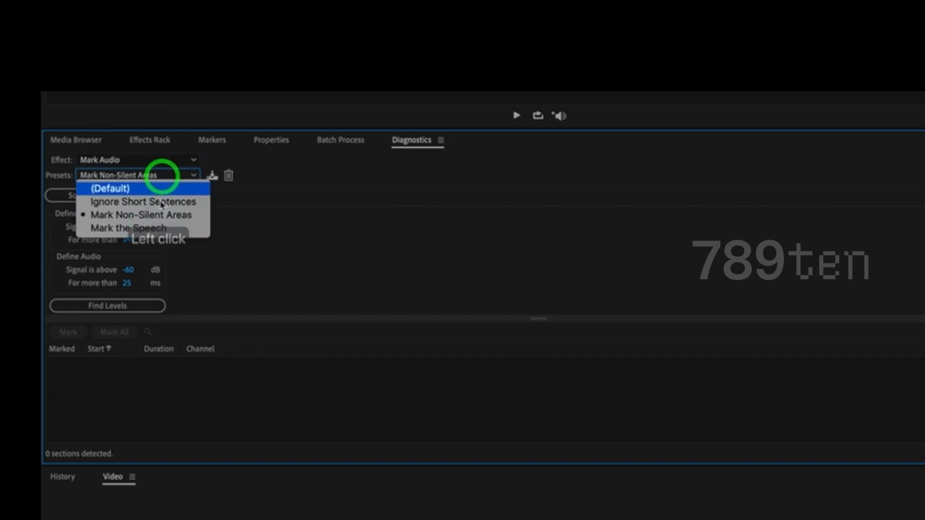
pyautogui.click(141, 213)
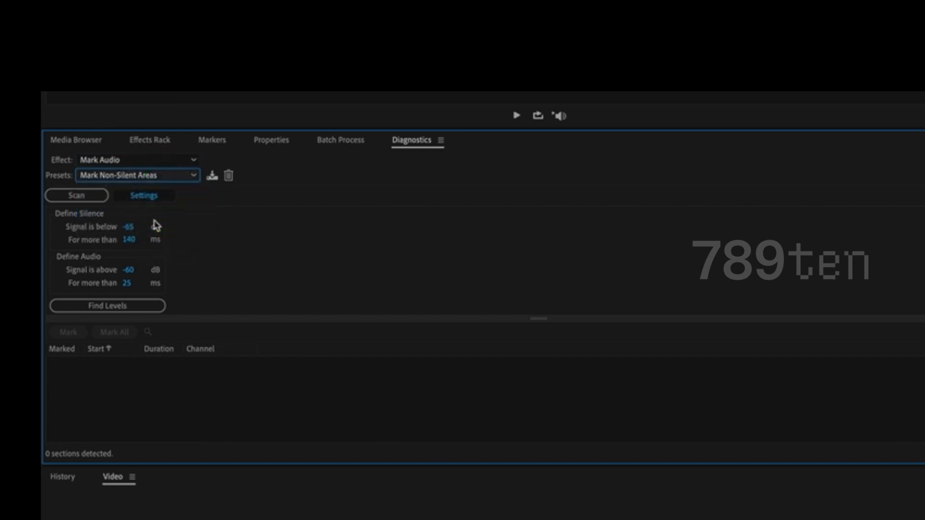
# Scan the recording, review a detected section, and mark all 73 non-silent sections.
pyautogui.click(76, 196)
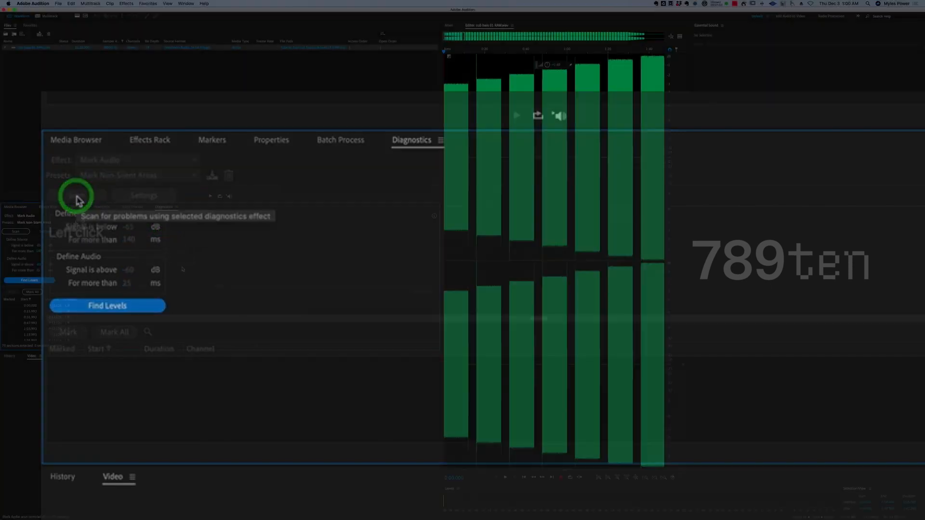
pyautogui.click(16, 231)
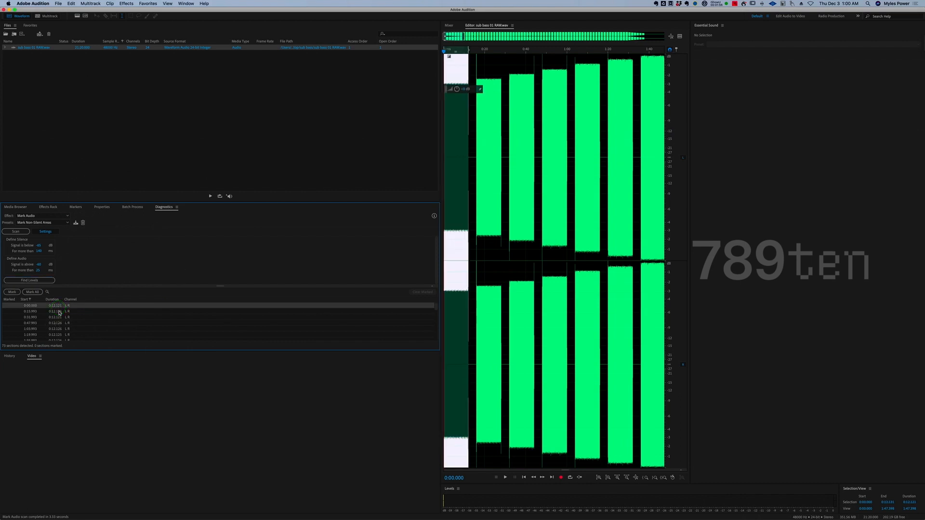
pyautogui.click(30, 318)
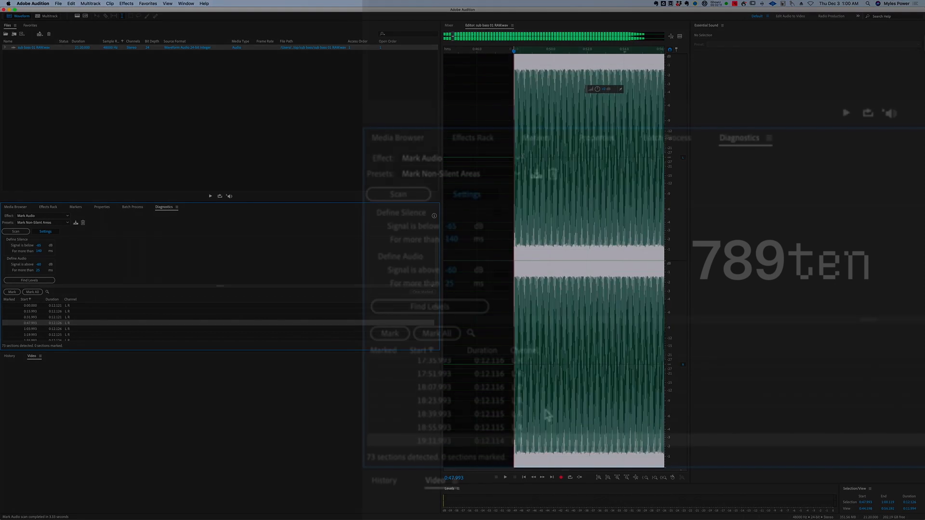
pyautogui.click(436, 333)
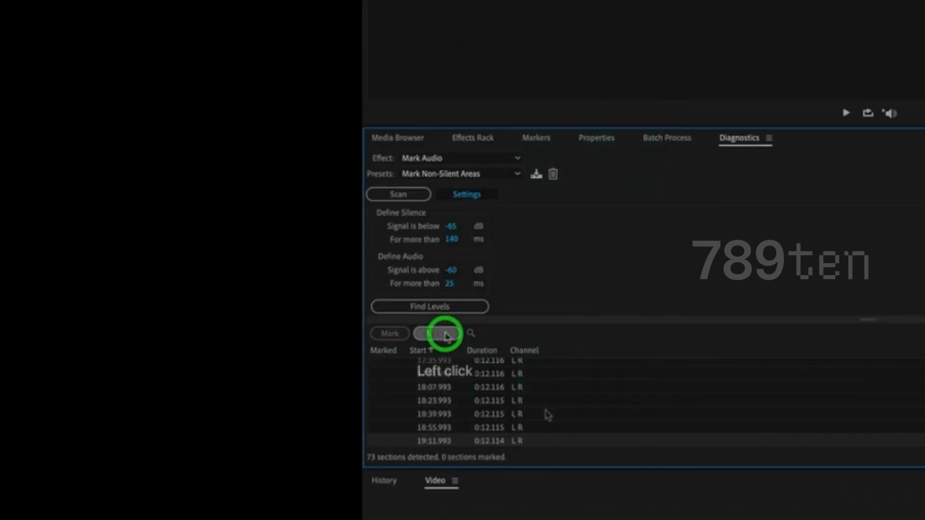
pyautogui.click(437, 333)
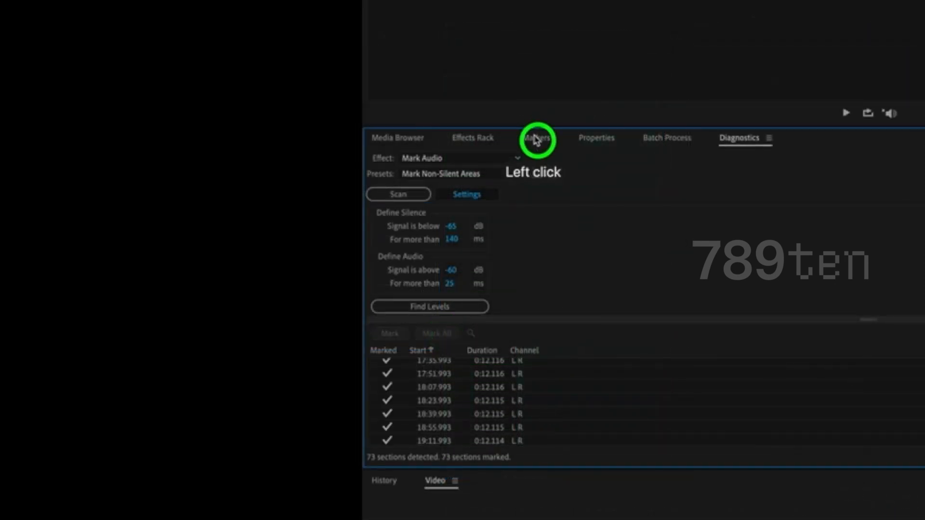
# In the Markers panel, select Marker 01 through Marker 73 and head to the File menu.
pyautogui.click(536, 138)
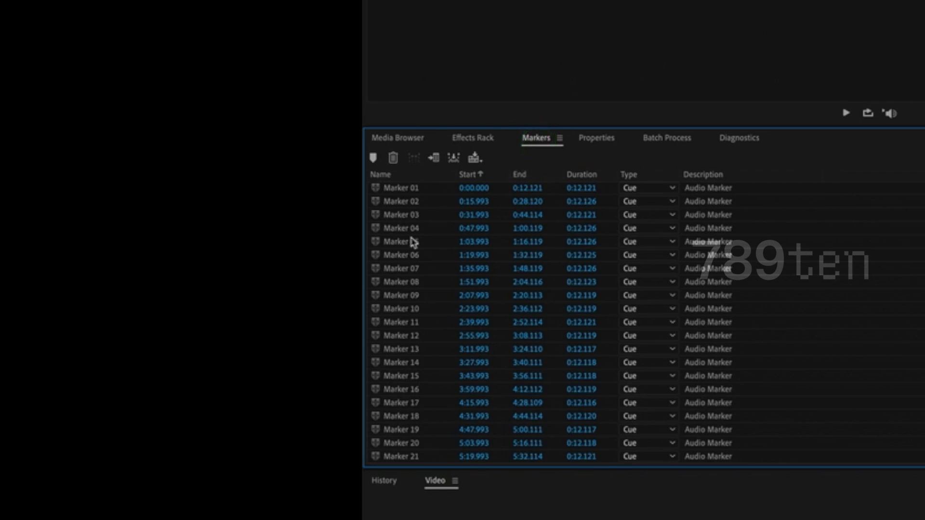
pyautogui.press('cmd+a')
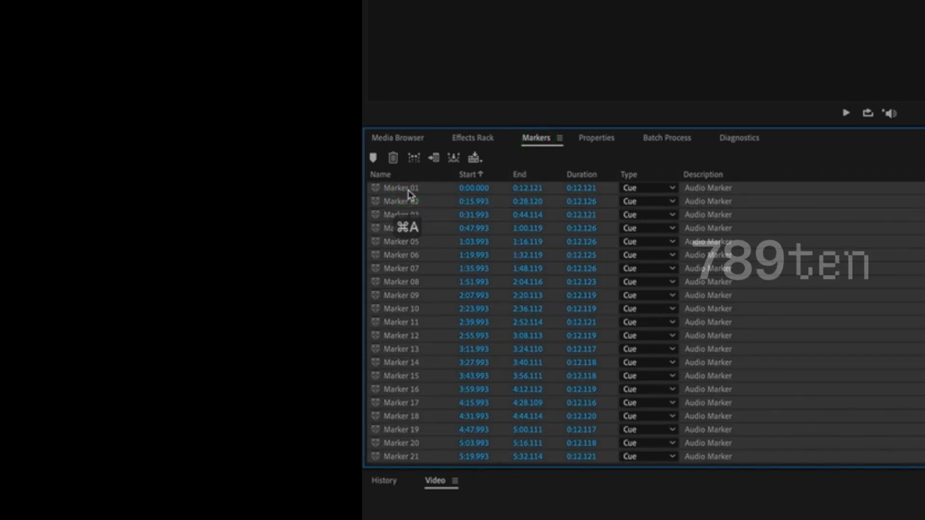
pyautogui.click(407, 188)
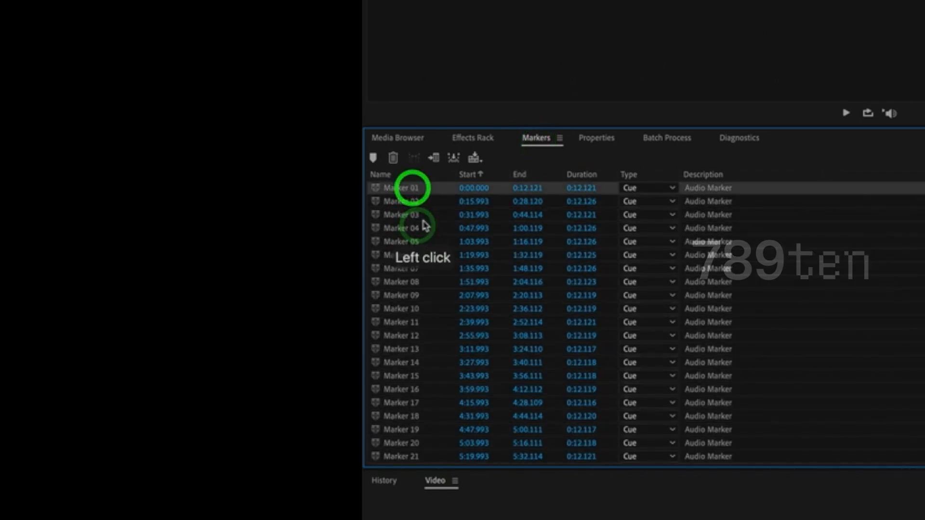
pyautogui.scroll(-3)
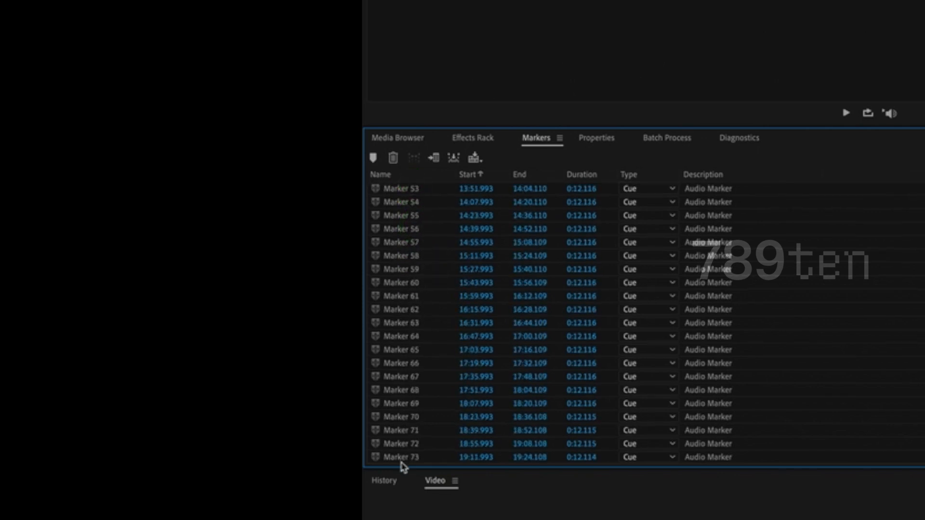
pyautogui.click(428, 459)
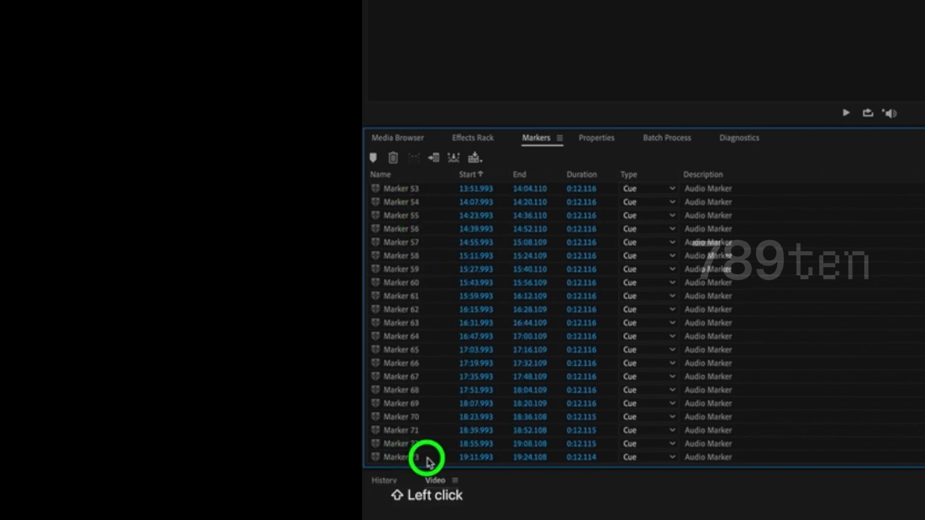
pyautogui.click(59, 4)
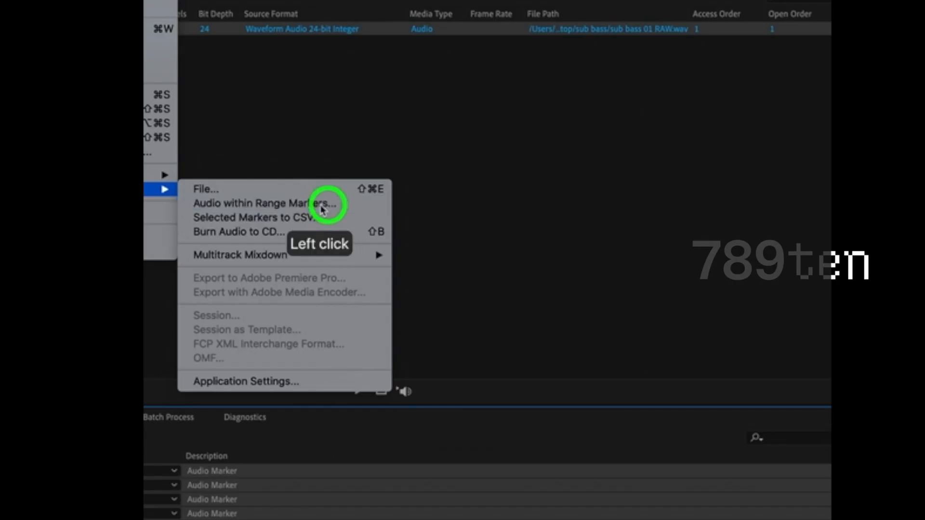
# Start Export > Audio within Range Markers for the 73 selected notes.
pyautogui.click(266, 204)
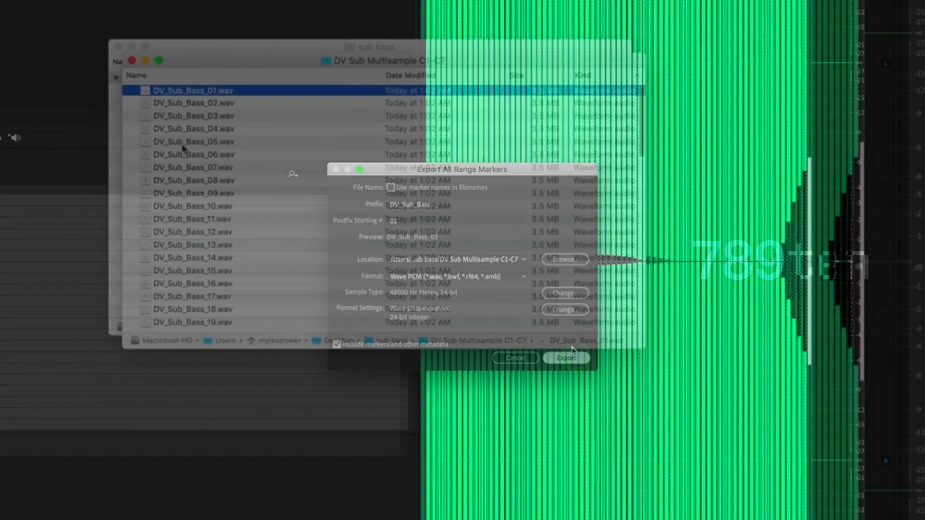